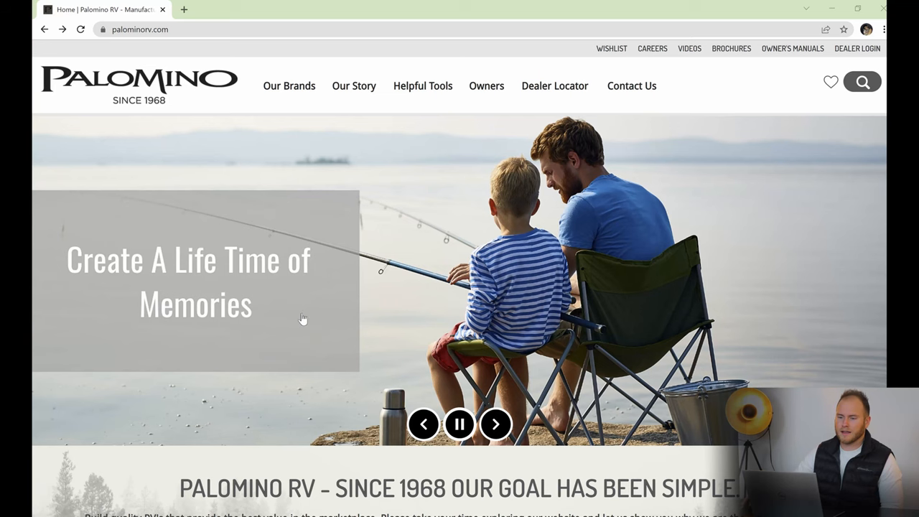
Reach the Puma travel trailers lineup from the home page brands grid and locate the 28BHSS.
{"action": "scroll", "scroll_direction": "down", "scroll_amount": 3}
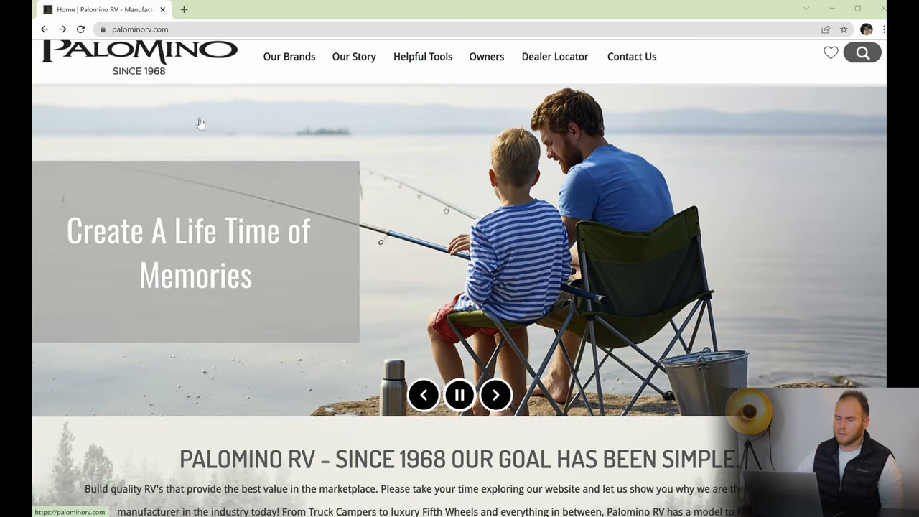
{"action": "scroll", "scroll_direction": "down", "scroll_amount": 3}
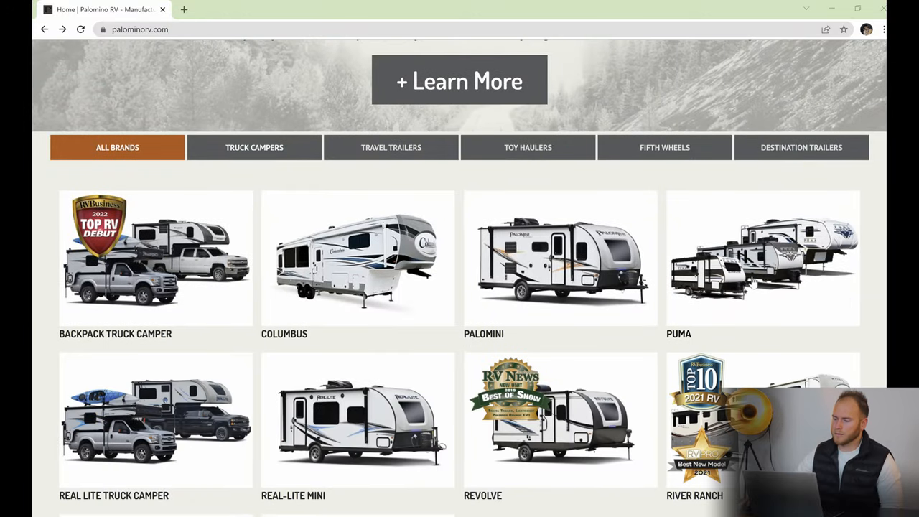
{"action": "left_click", "coordinate": [762, 259]}
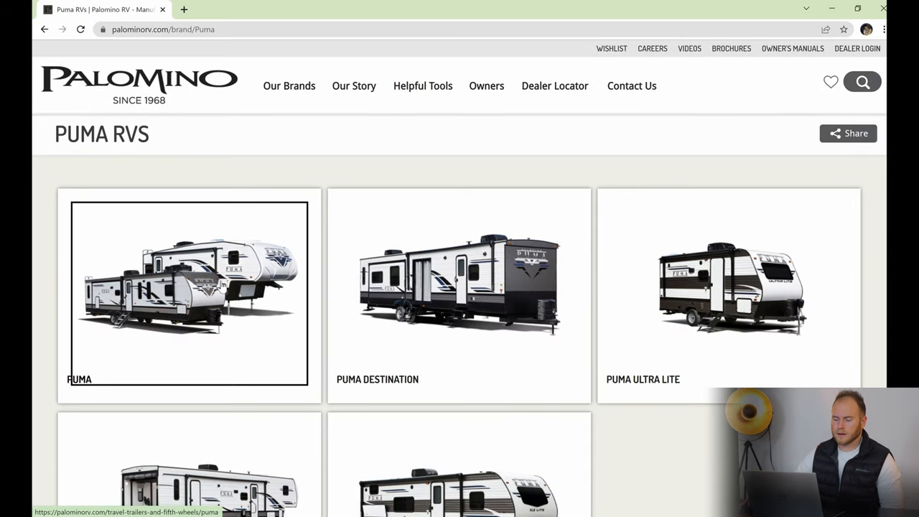
{"action": "left_click", "coordinate": [190, 290]}
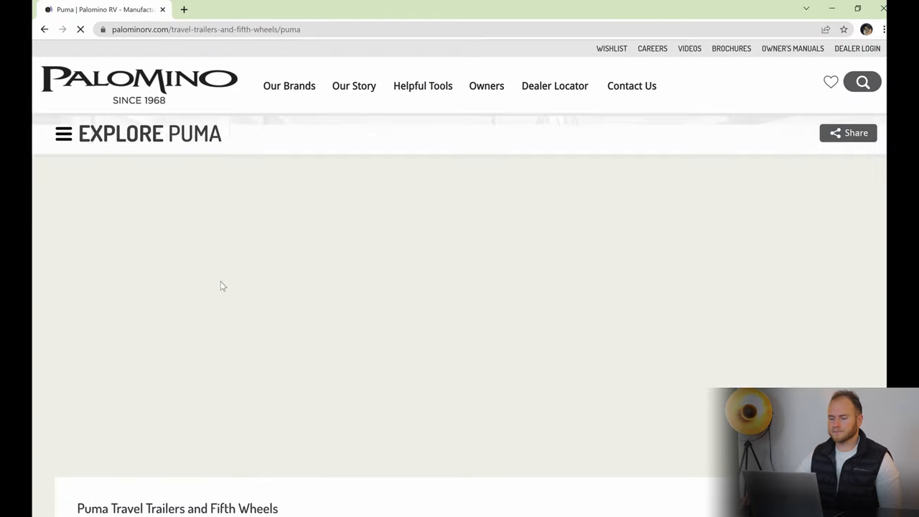
{"action": "scroll", "scroll_direction": "down", "scroll_amount": 3}
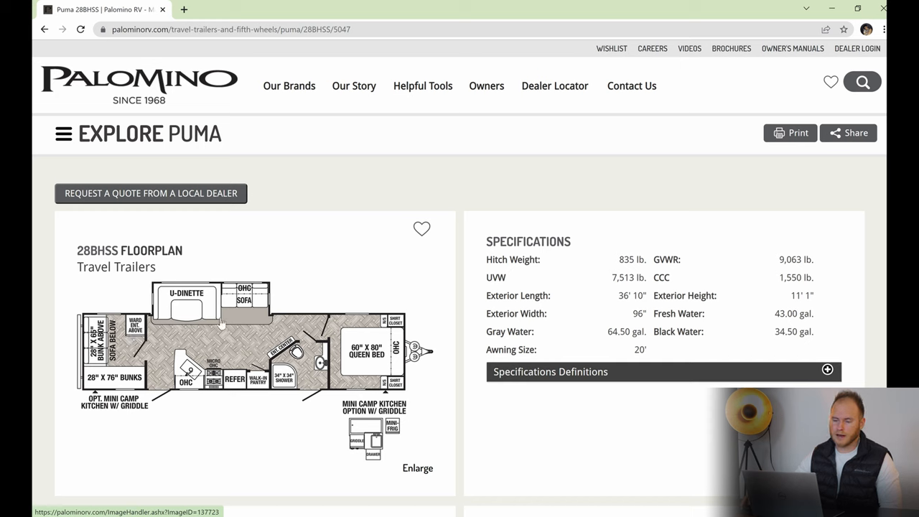
{"action": "mouse_move", "coordinate": [200, 308]}
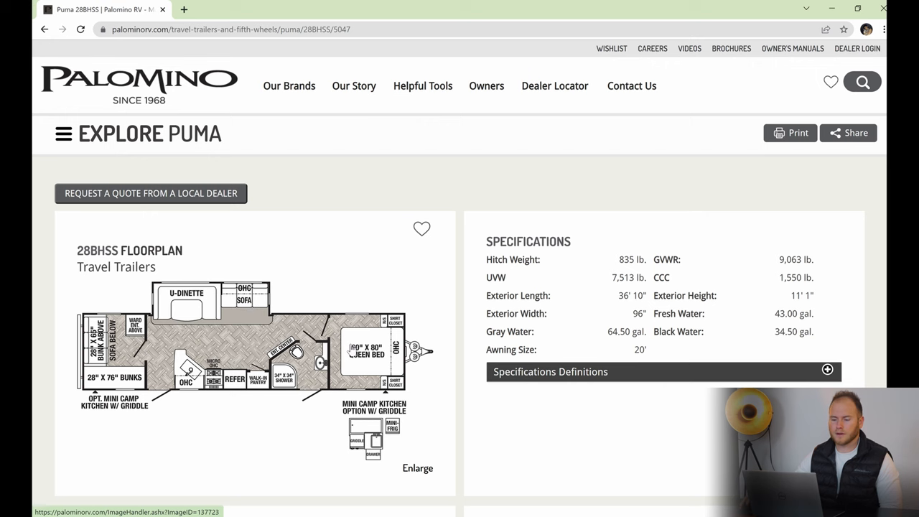
{"action": "scroll", "scroll_direction": "down", "scroll_amount": 3}
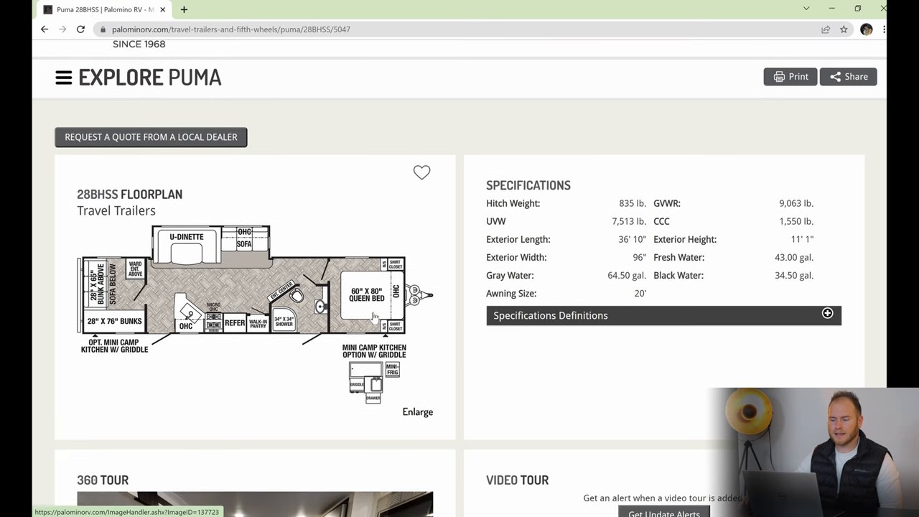
{"action": "mouse_move", "coordinate": [365, 337]}
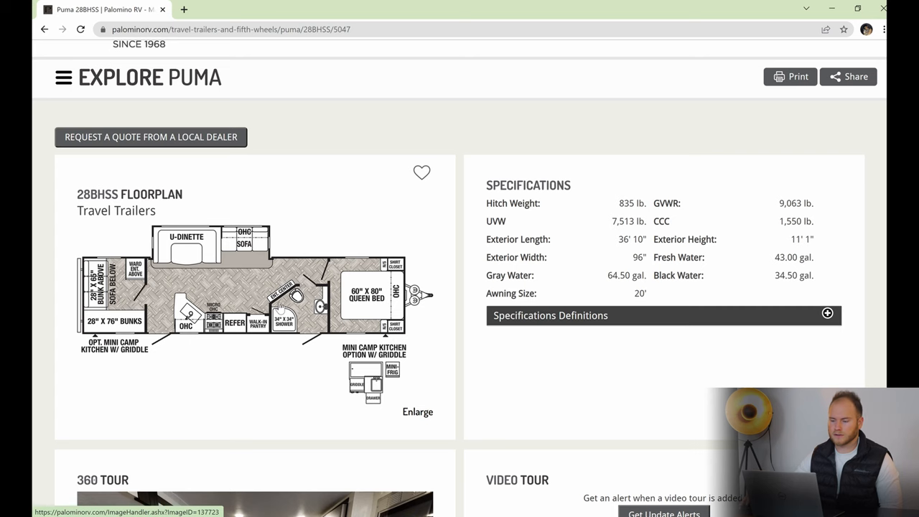
{"action": "scroll", "scroll_direction": "down", "scroll_amount": 3}
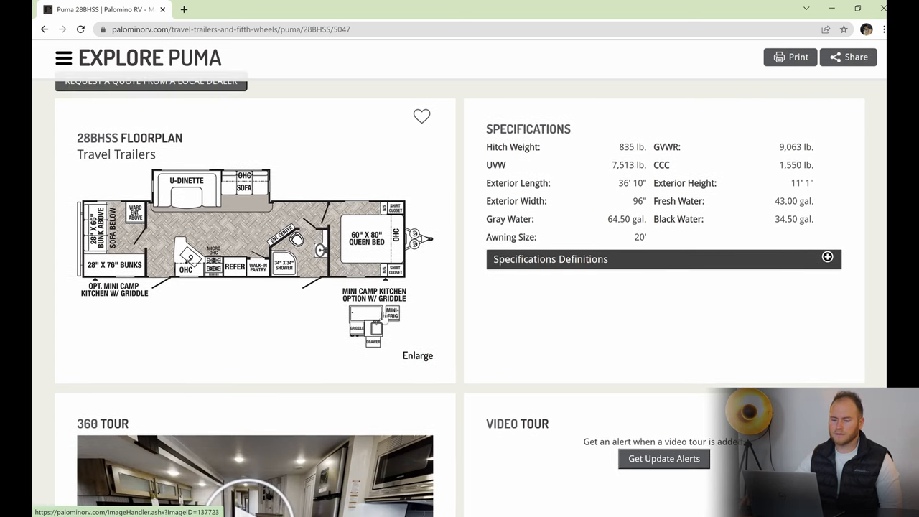
{"action": "mouse_move", "coordinate": [385, 319]}
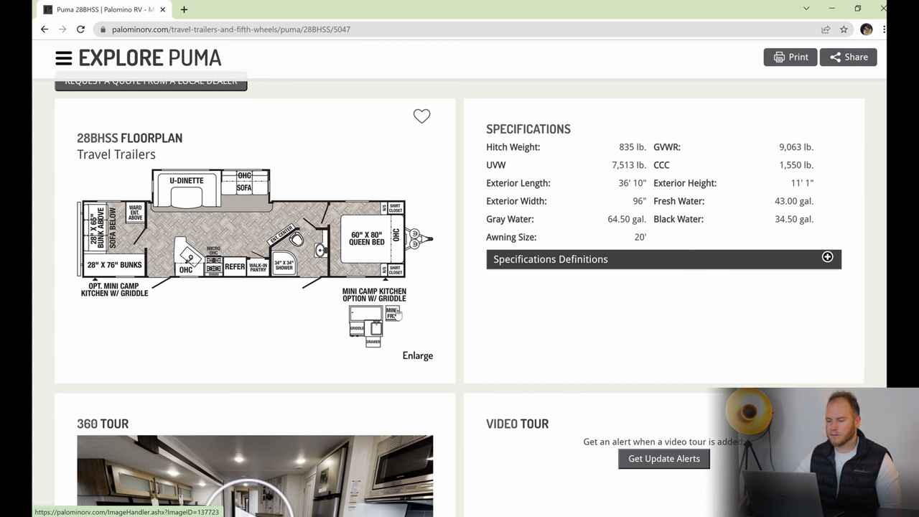
{"action": "mouse_move", "coordinate": [367, 357]}
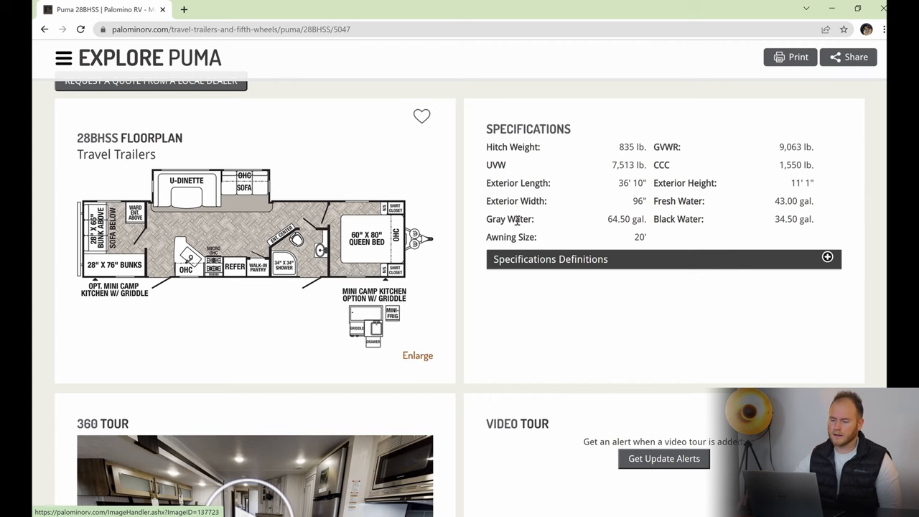
{"action": "scroll", "scroll_direction": "down", "scroll_amount": 3}
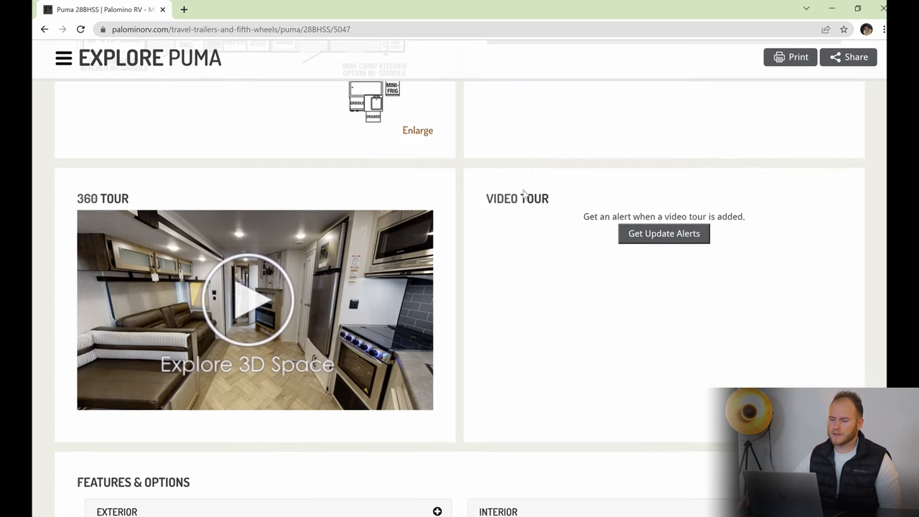
{"action": "mouse_move", "coordinate": [616, 230]}
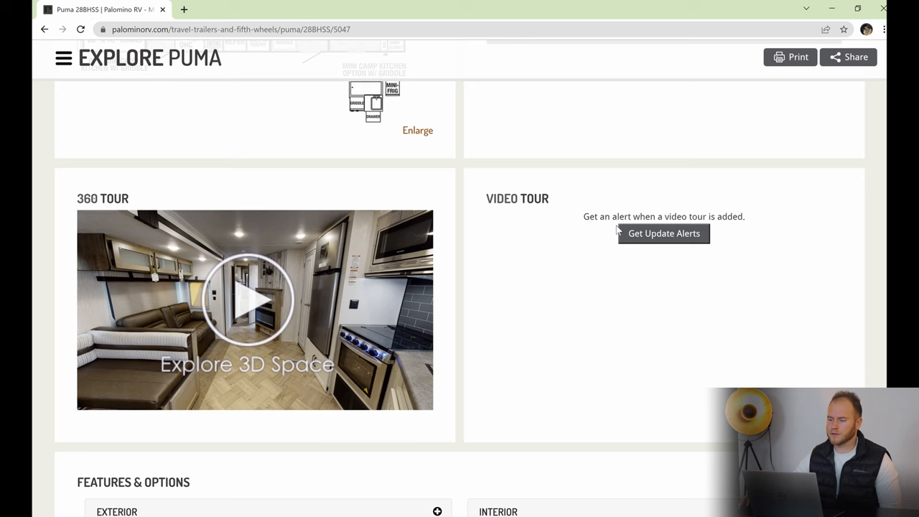
{"action": "left_click", "coordinate": [664, 233]}
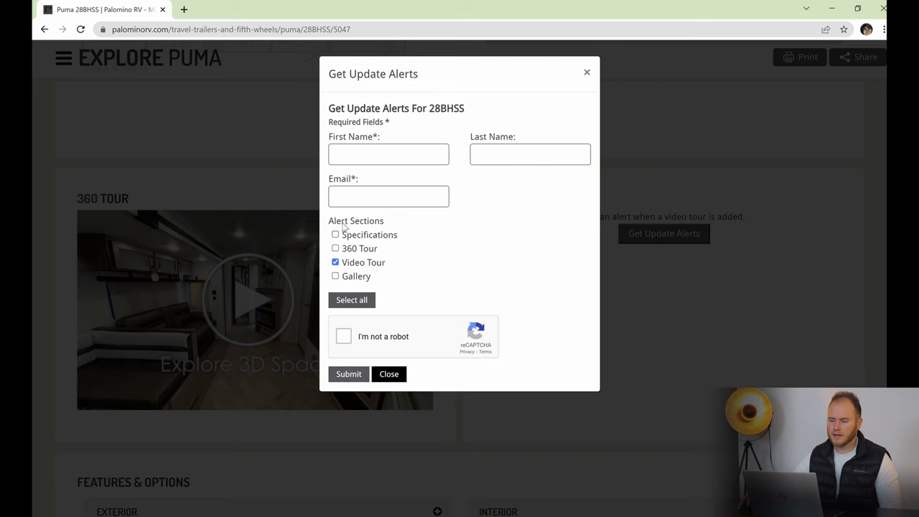
{"action": "mouse_move", "coordinate": [329, 292]}
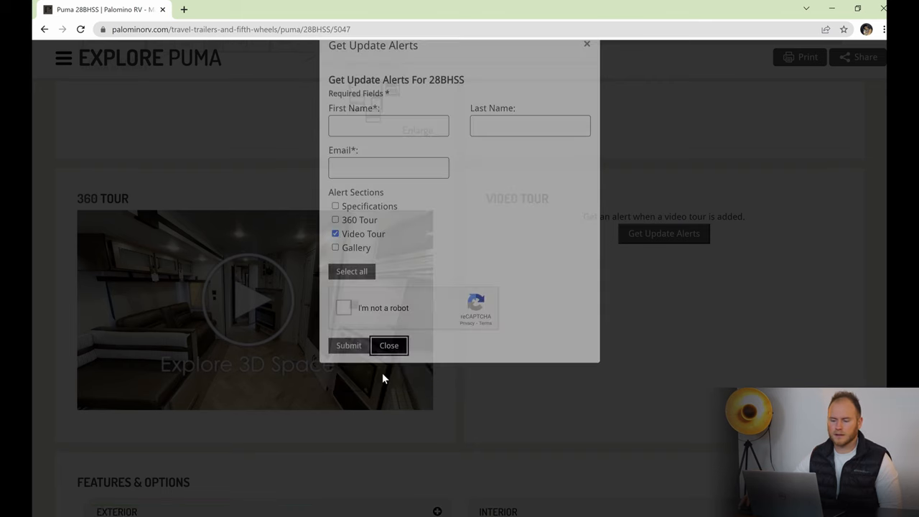
{"action": "left_click", "coordinate": [388, 344]}
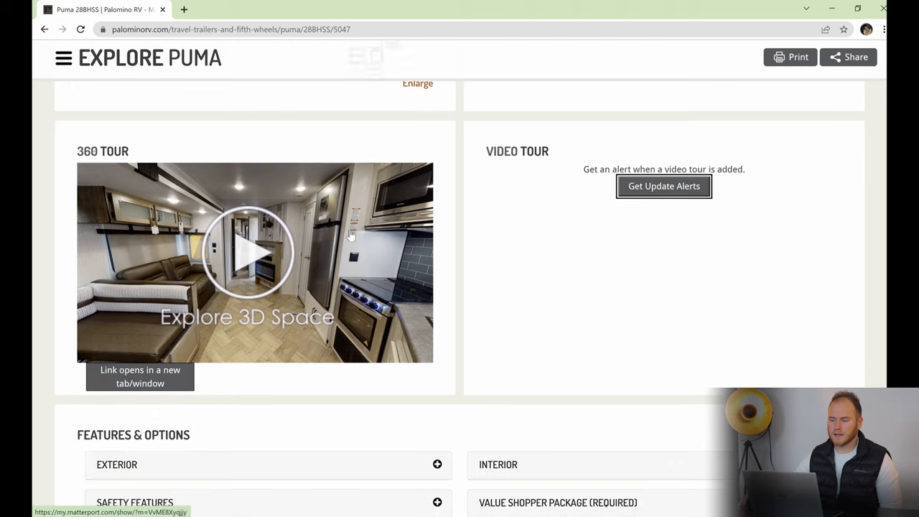
Scroll through the 28BHSS Features & Options categories below the 360 and Video Tour sections.
{"action": "scroll", "scroll_direction": "down", "scroll_amount": 3}
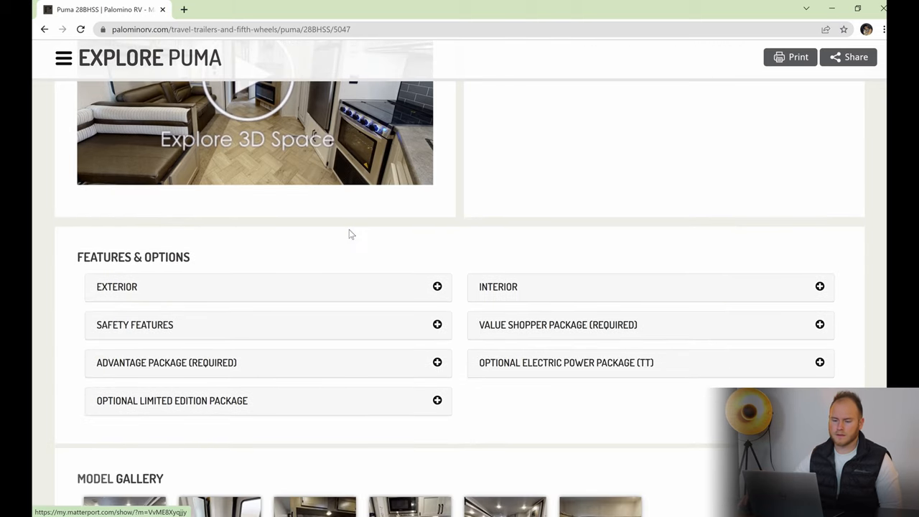
{"action": "scroll", "scroll_direction": "down", "scroll_amount": 3}
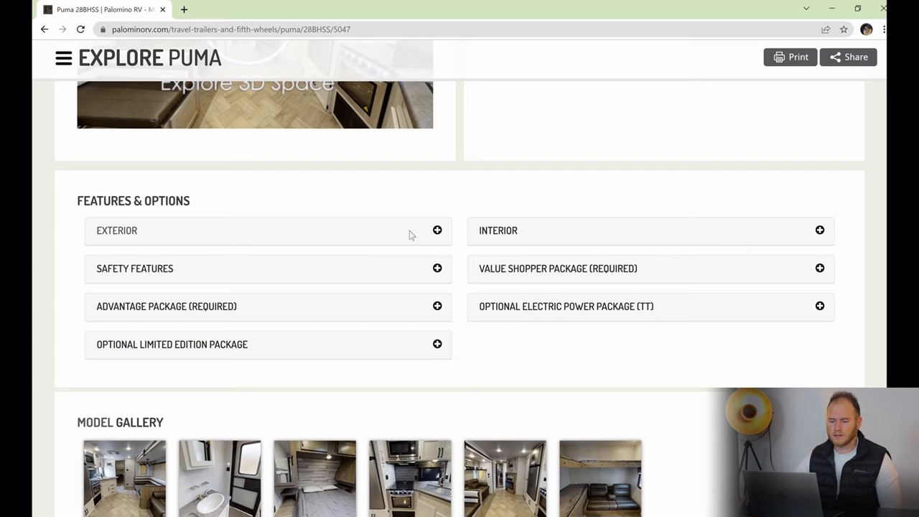
{"action": "mouse_move", "coordinate": [573, 280]}
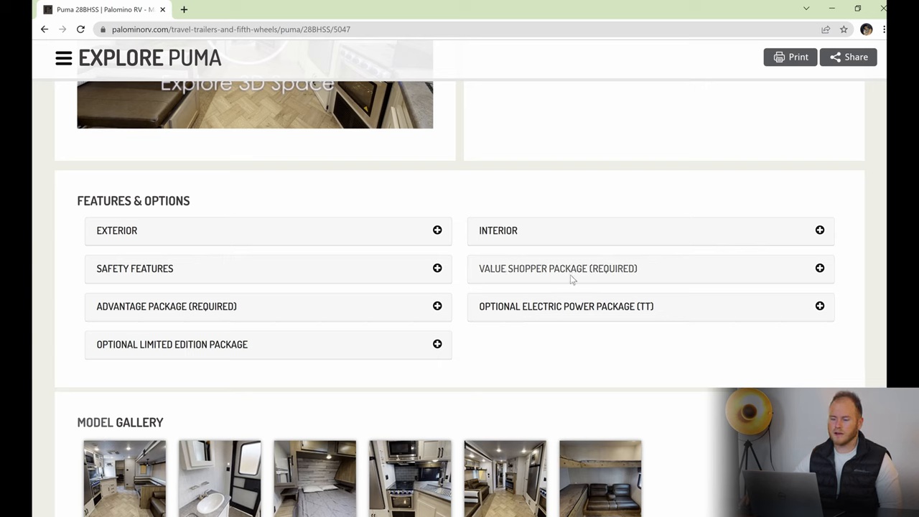
{"action": "mouse_move", "coordinate": [372, 242]}
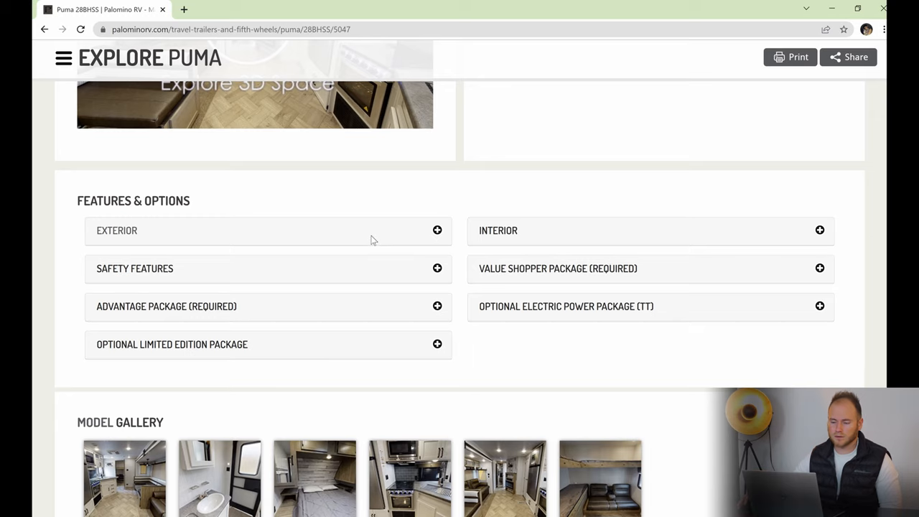
{"action": "scroll", "scroll_direction": "down", "scroll_amount": 3}
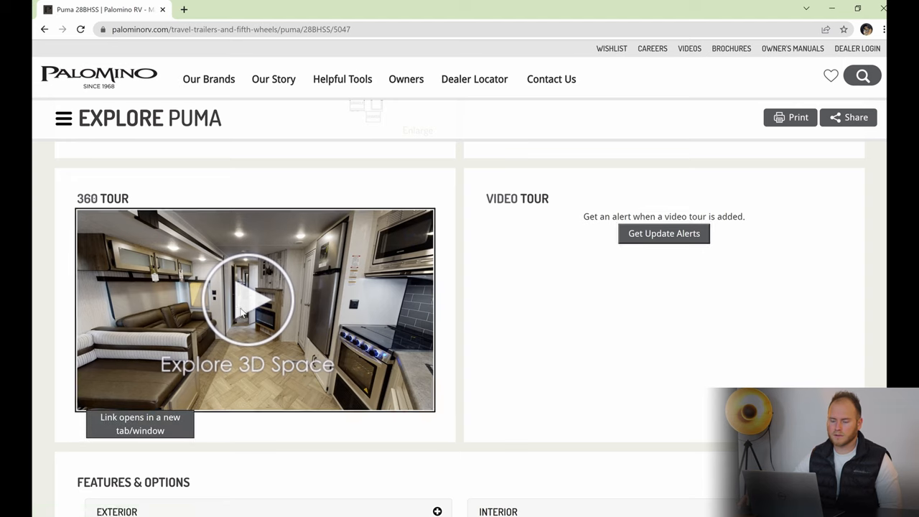
Launch the 28BHSS Matterport walkthrough in a new tab and advance through the living area toward the fridge.
{"action": "left_click", "coordinate": [247, 297]}
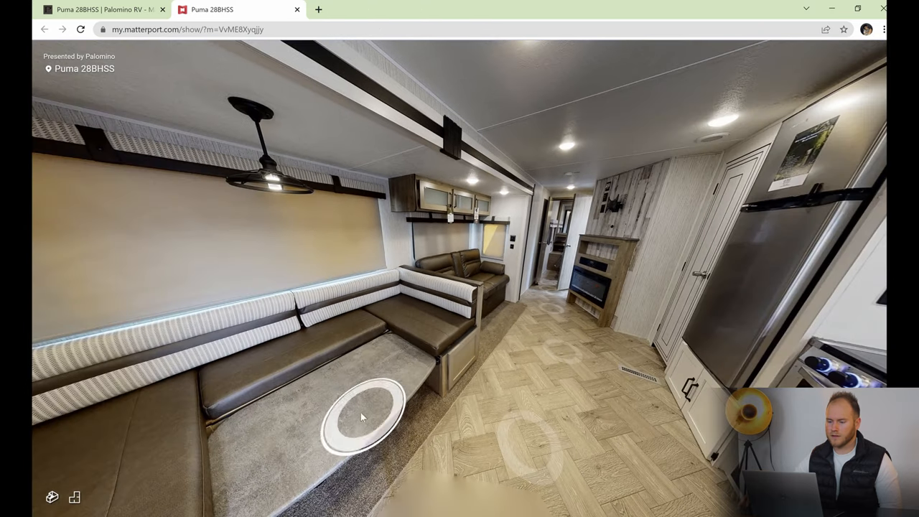
{"action": "left_click", "coordinate": [362, 417]}
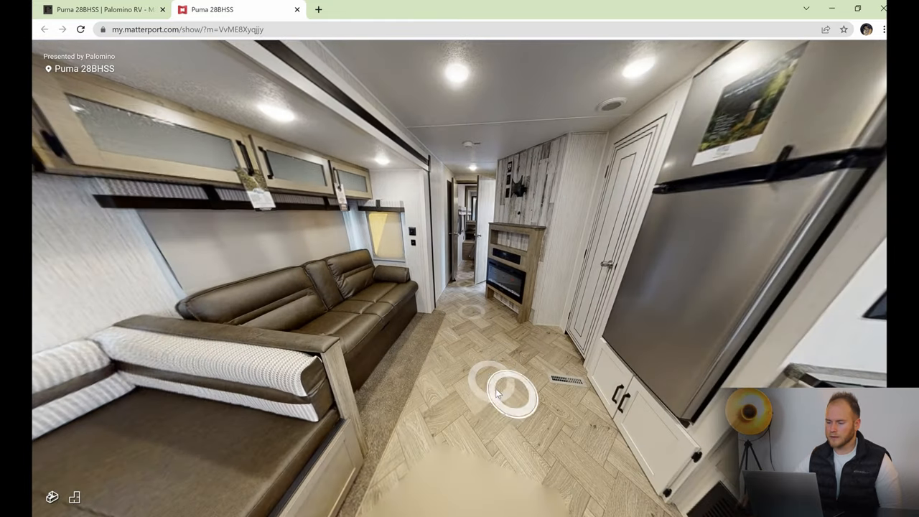
{"action": "left_click", "coordinate": [510, 391]}
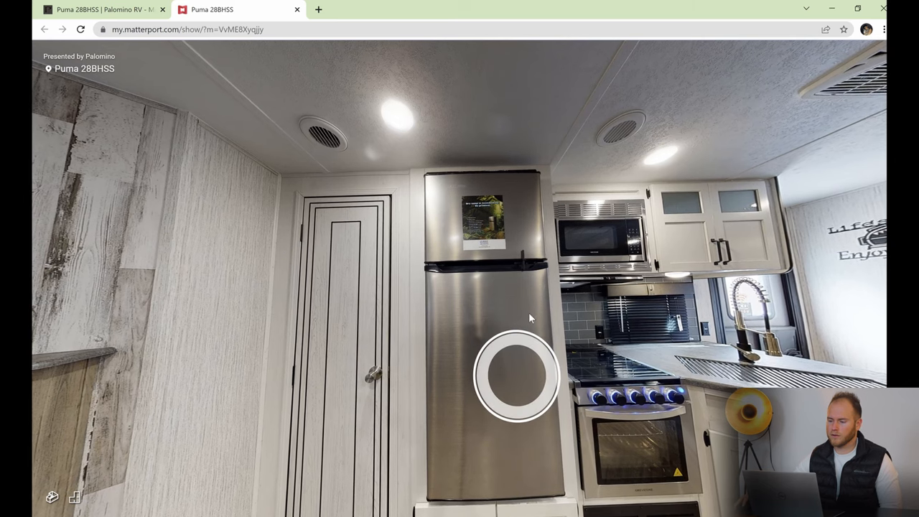
Walk up to the kitchen counter and island, continuing past it toward the bunk room.
{"action": "left_click", "coordinate": [514, 375]}
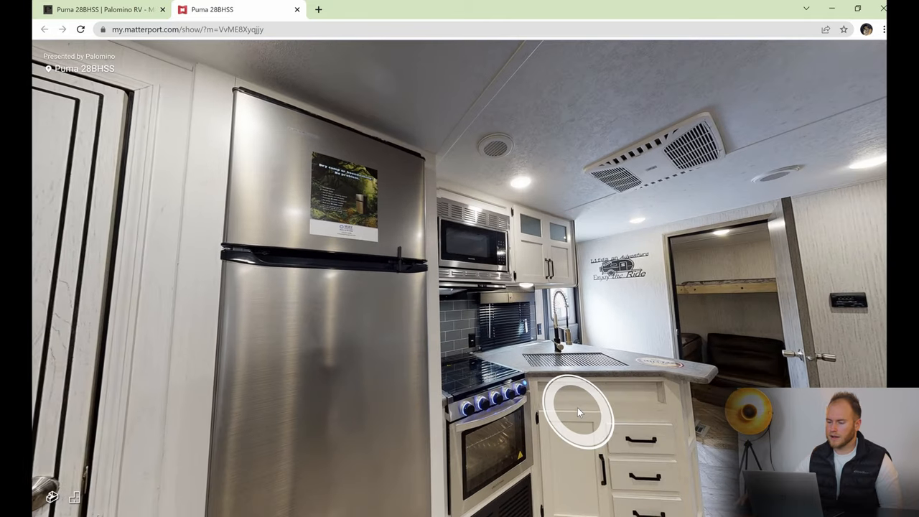
{"action": "left_click", "coordinate": [580, 410]}
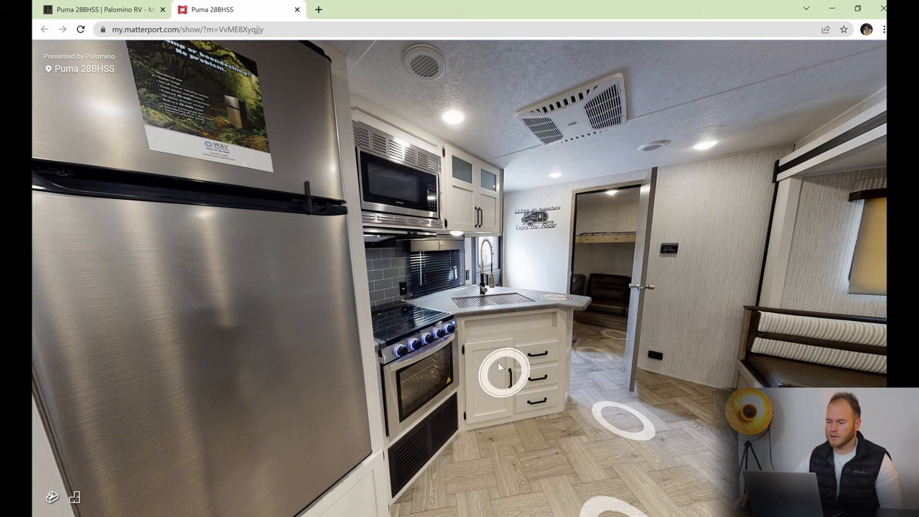
{"action": "left_click", "coordinate": [499, 370]}
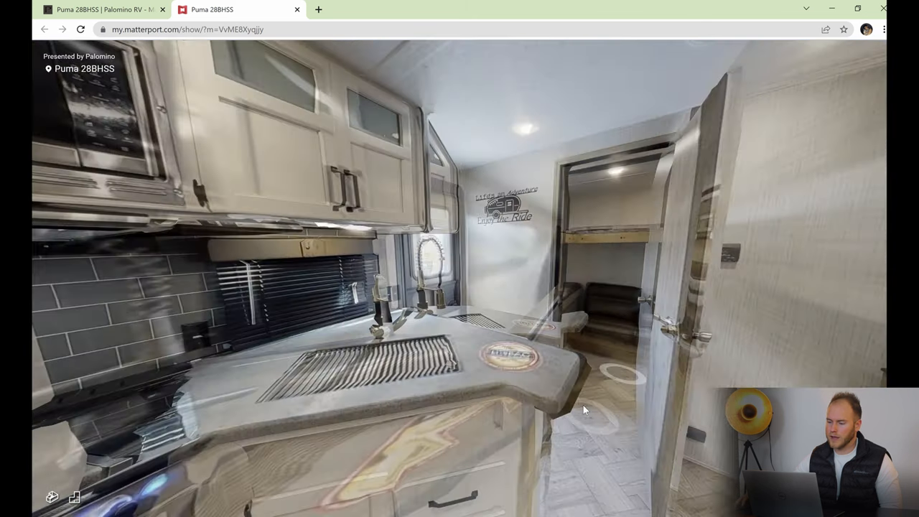
Enter the bunk room, then turn at its doorway to face back toward the kitchen.
{"action": "left_click", "coordinate": [624, 370]}
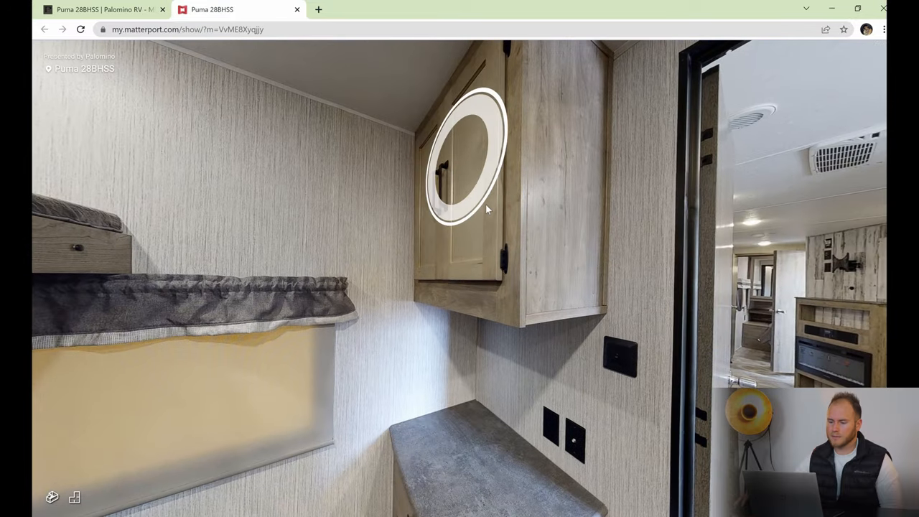
{"action": "left_click", "coordinate": [486, 209]}
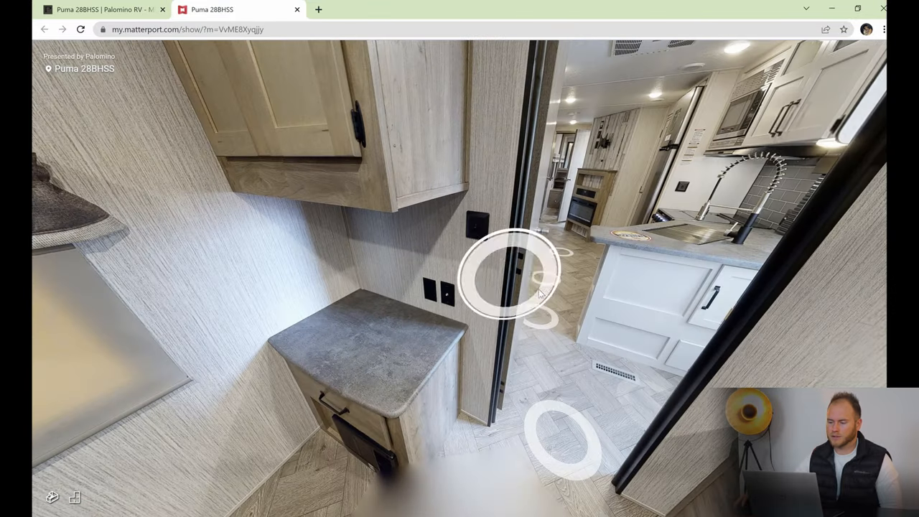
{"action": "left_click", "coordinate": [510, 273]}
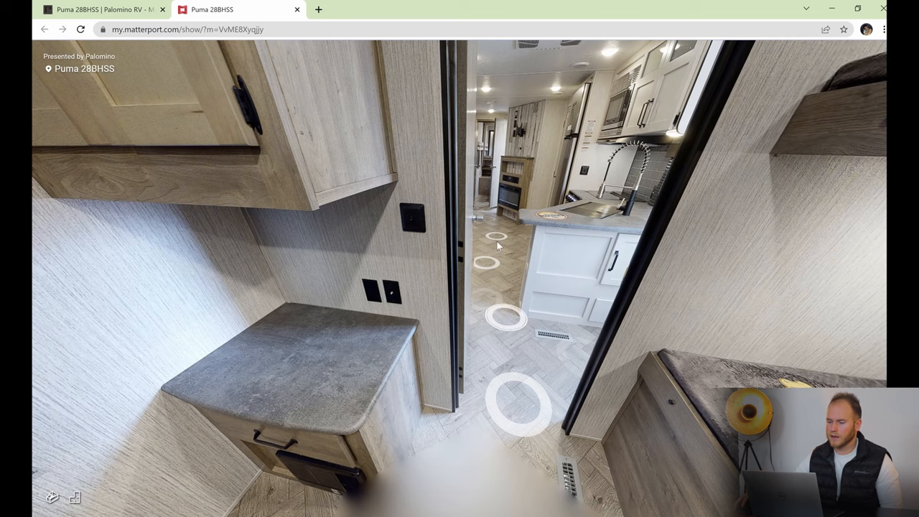
Walk down the aisle to the bathroom sink and mirror cabinet, then on into the bedroom.
{"action": "left_click", "coordinate": [507, 319]}
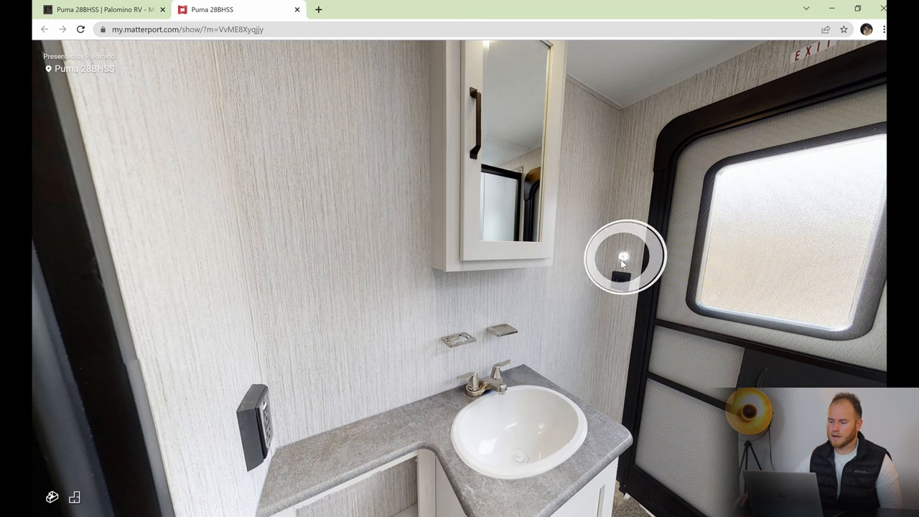
{"action": "left_click", "coordinate": [623, 257]}
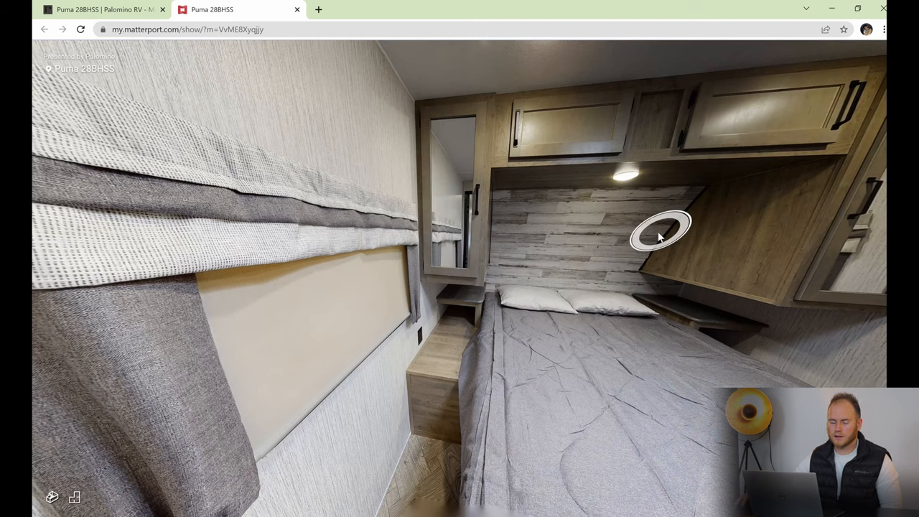
Take a wider look at the bed, then return to the main aisle facing the kitchen and sofa.
{"action": "left_click", "coordinate": [659, 231]}
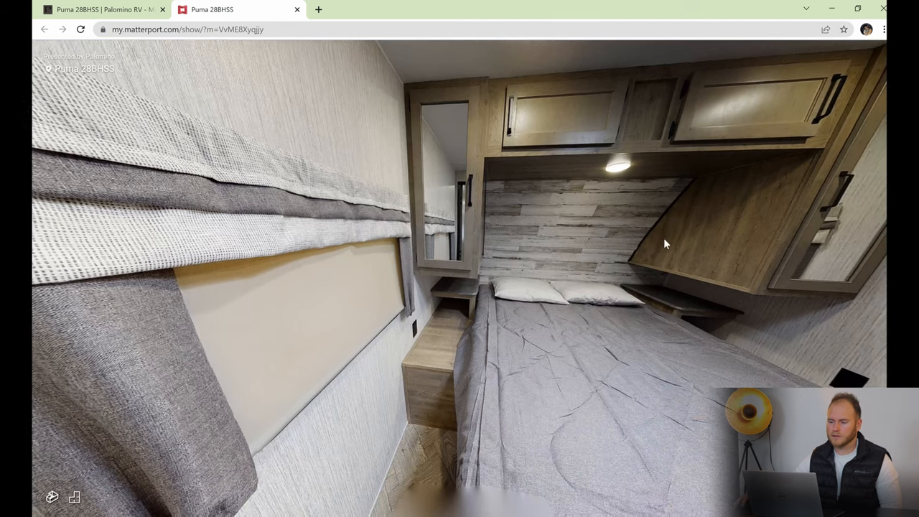
{"action": "left_click", "coordinate": [663, 244]}
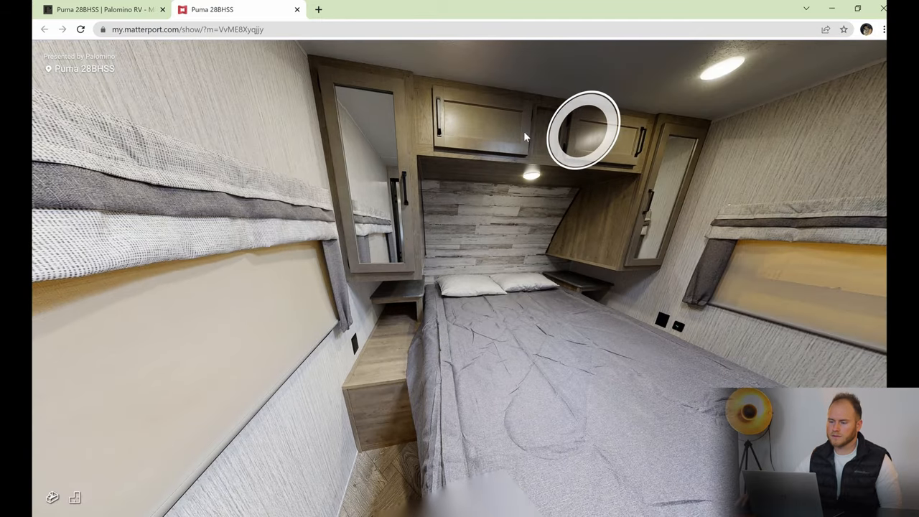
{"action": "left_click", "coordinate": [583, 129]}
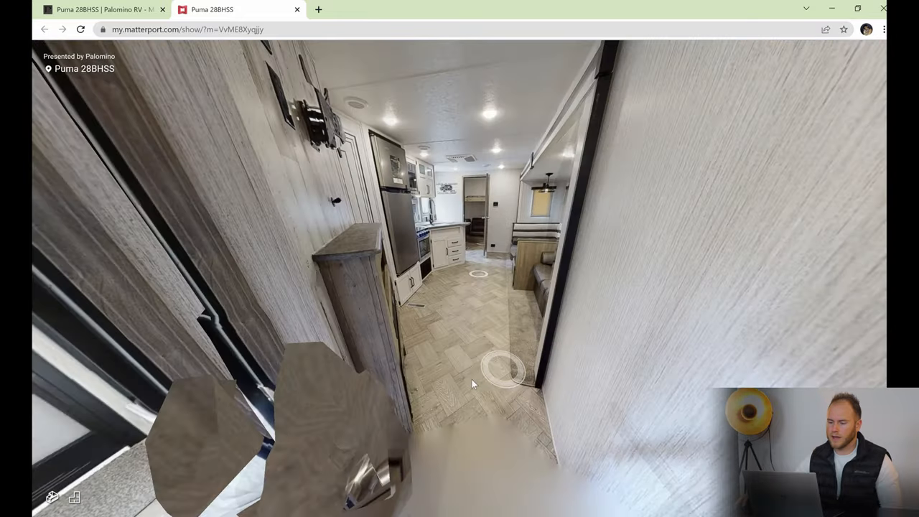
{"action": "left_click", "coordinate": [479, 372]}
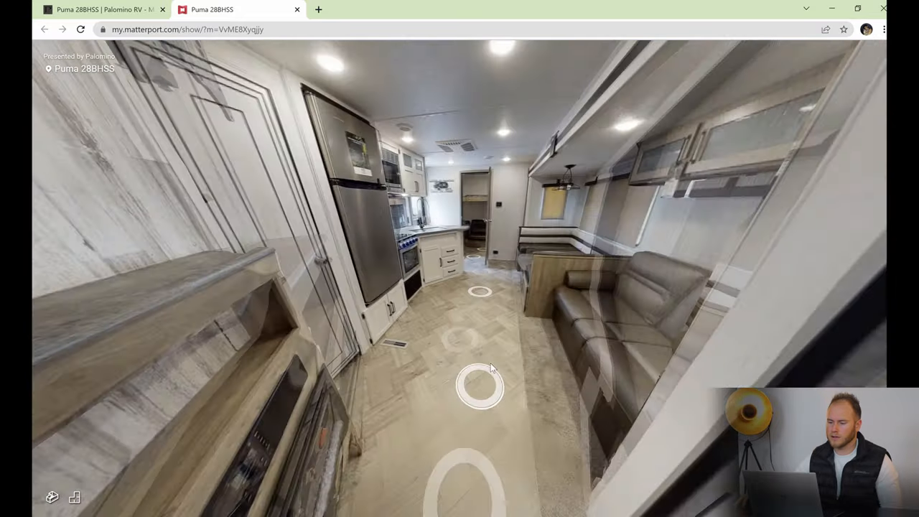